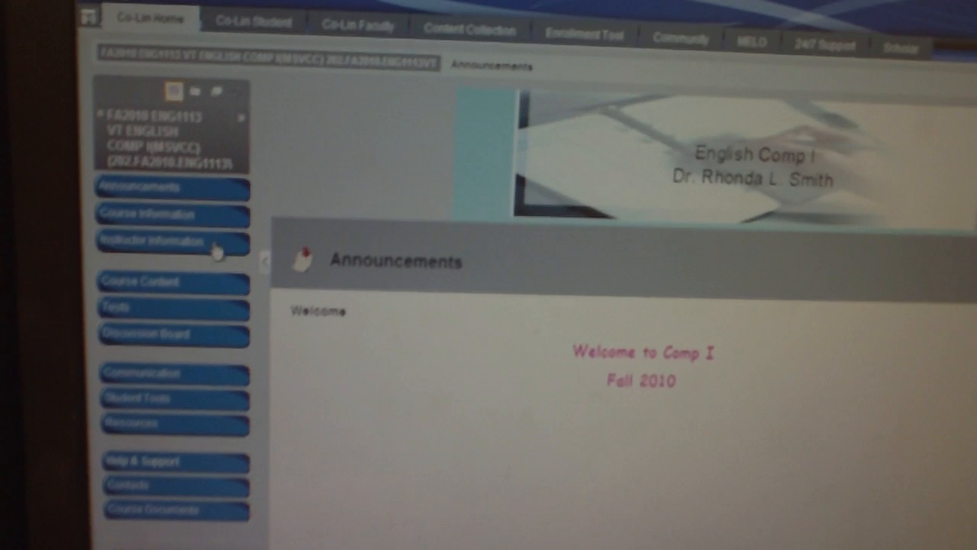
# Step: View the English Comp I Course Information page, then the instructor Contacts page
pyautogui.click(160, 214)
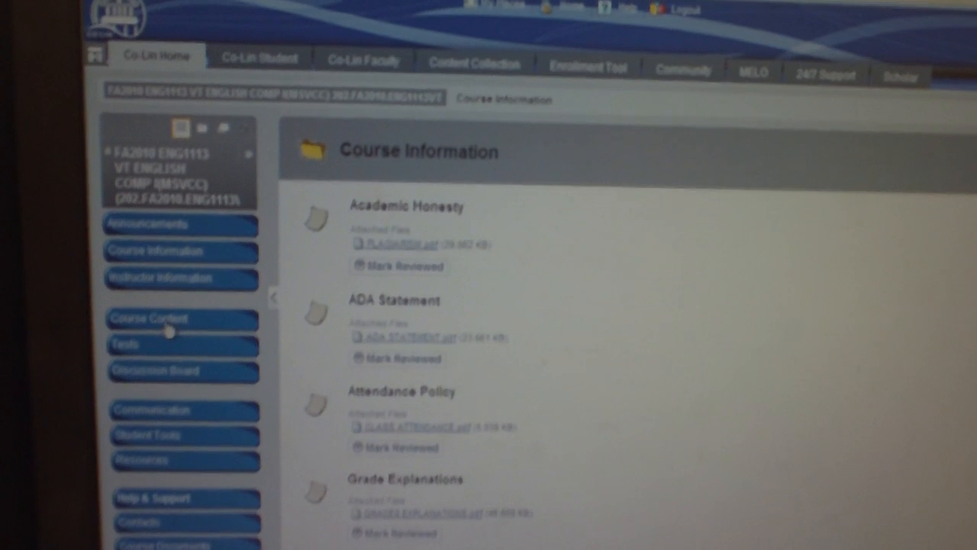
pyautogui.click(138, 522)
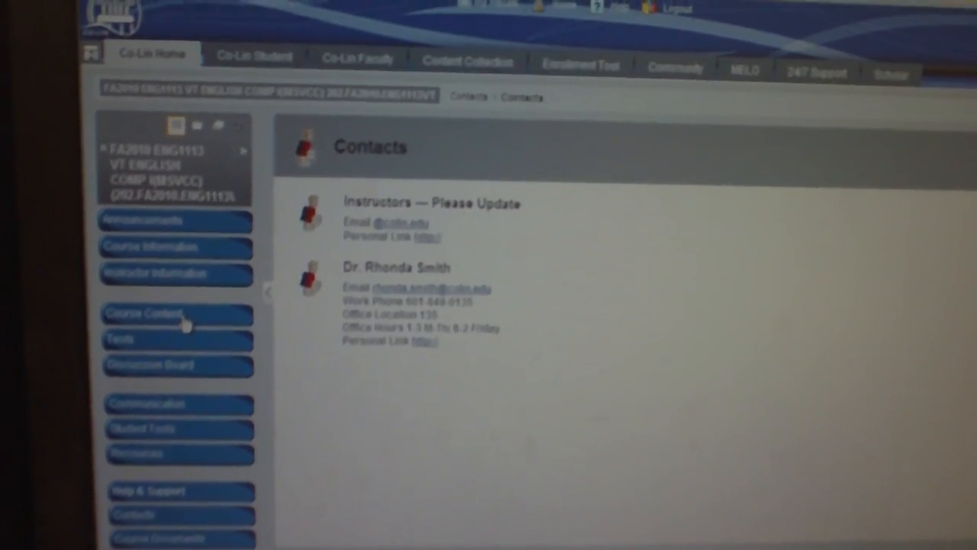